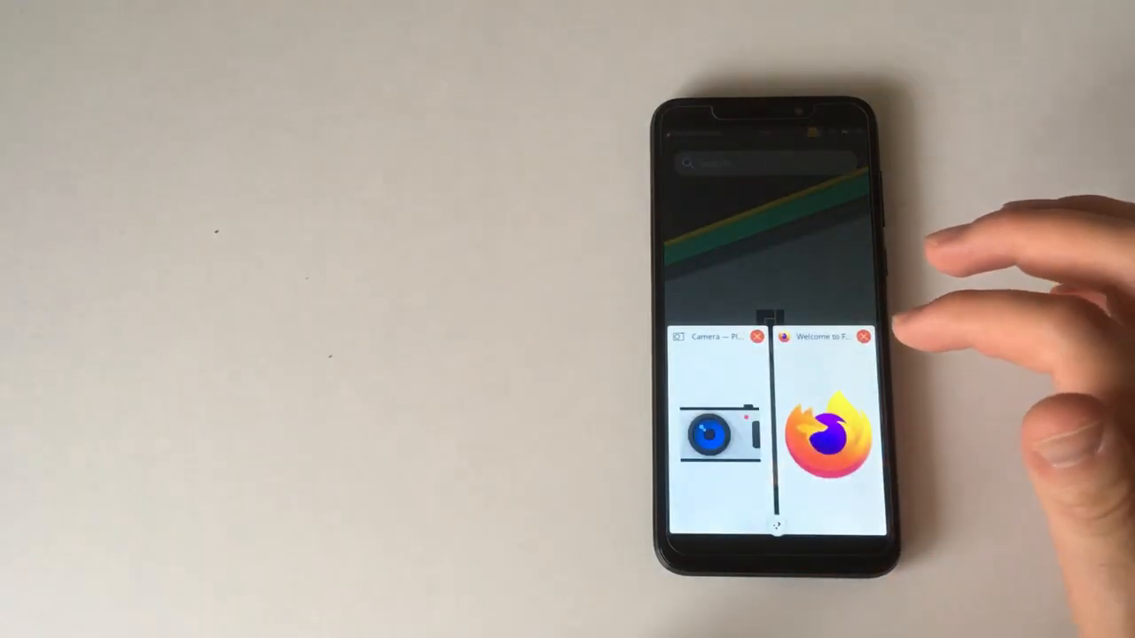
Bring up the task switcher showing the Camera and Firefox windows side by side.
left_click(824, 426)
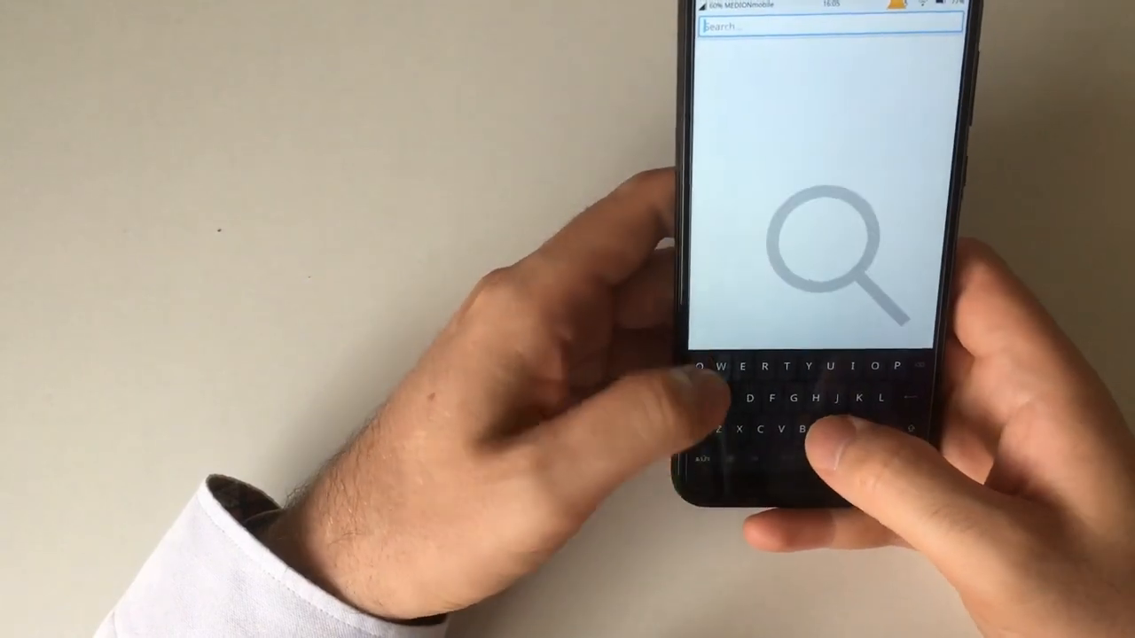
Filter the installed apps by entering 'SN' in the launcher search field.
type("SN")
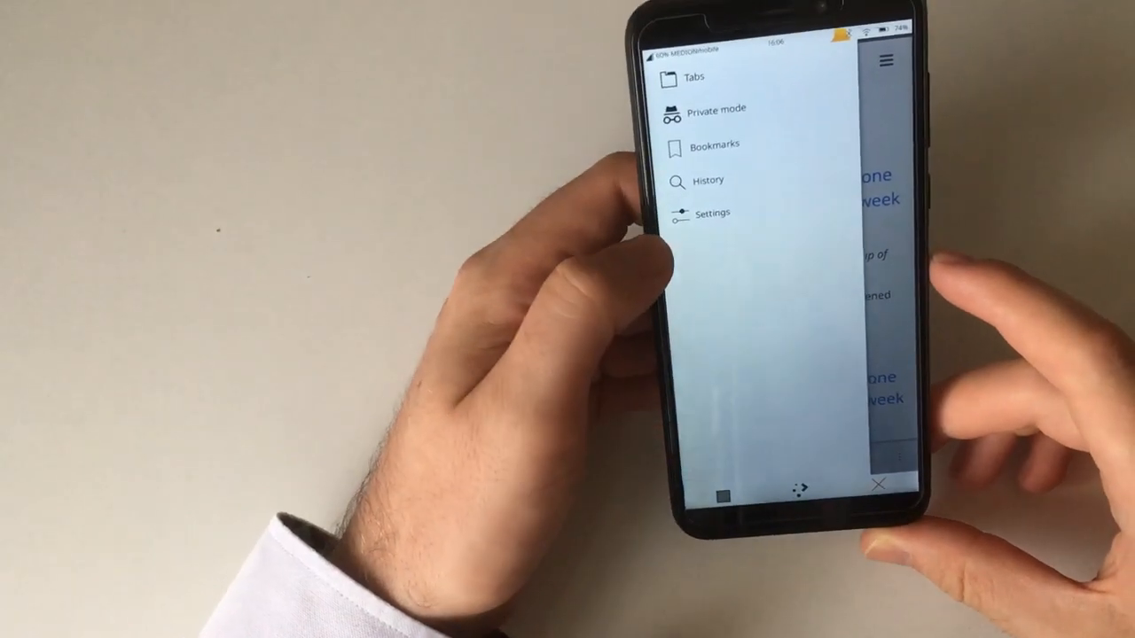
Show Angelfish's drawer with Tabs, Private mode, Bookmarks, History and Settings.
left_click(713, 213)
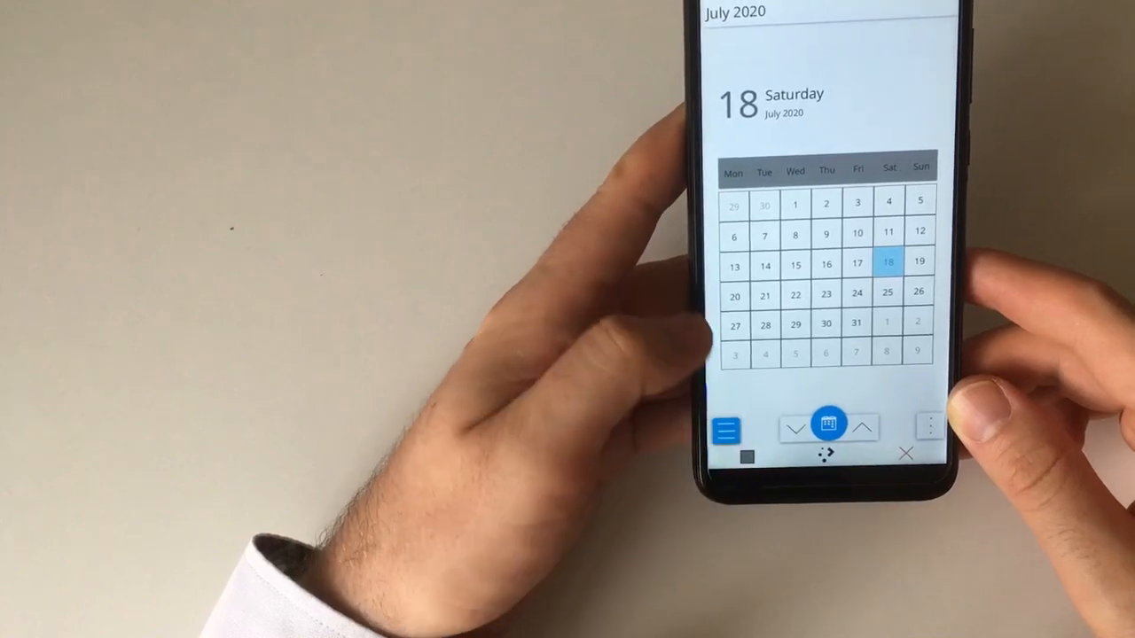
View Calindori's July 2020 month grid with Saturday 18 July highlighted as today.
left_click(726, 429)
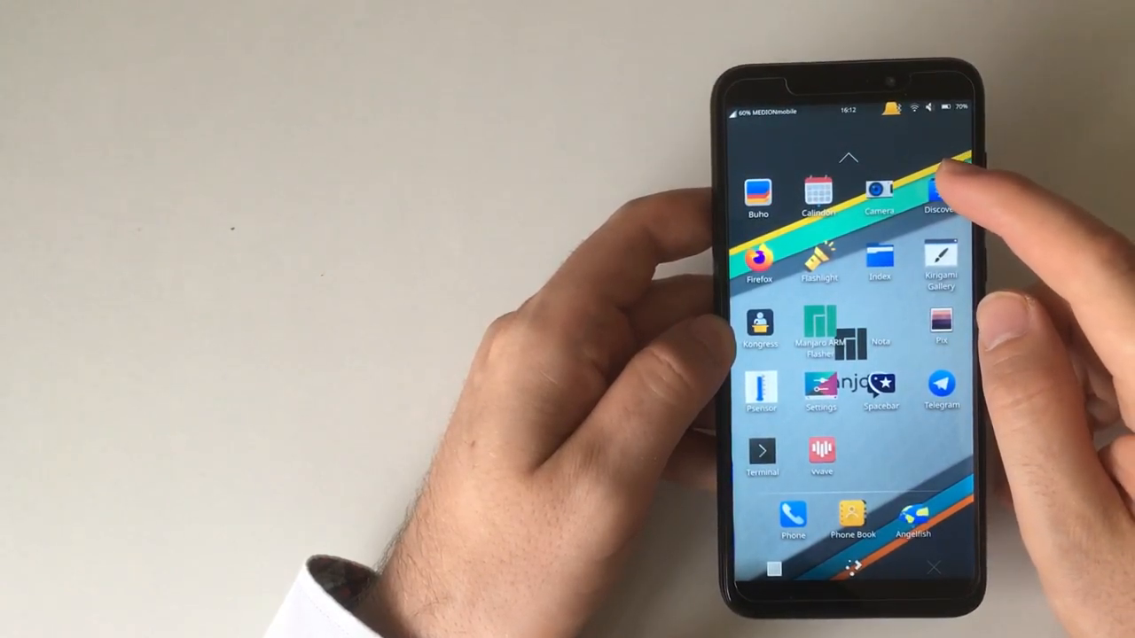
Launch Discover and browse its categories such as Photography, Publishing and Viewers.
left_click(937, 191)
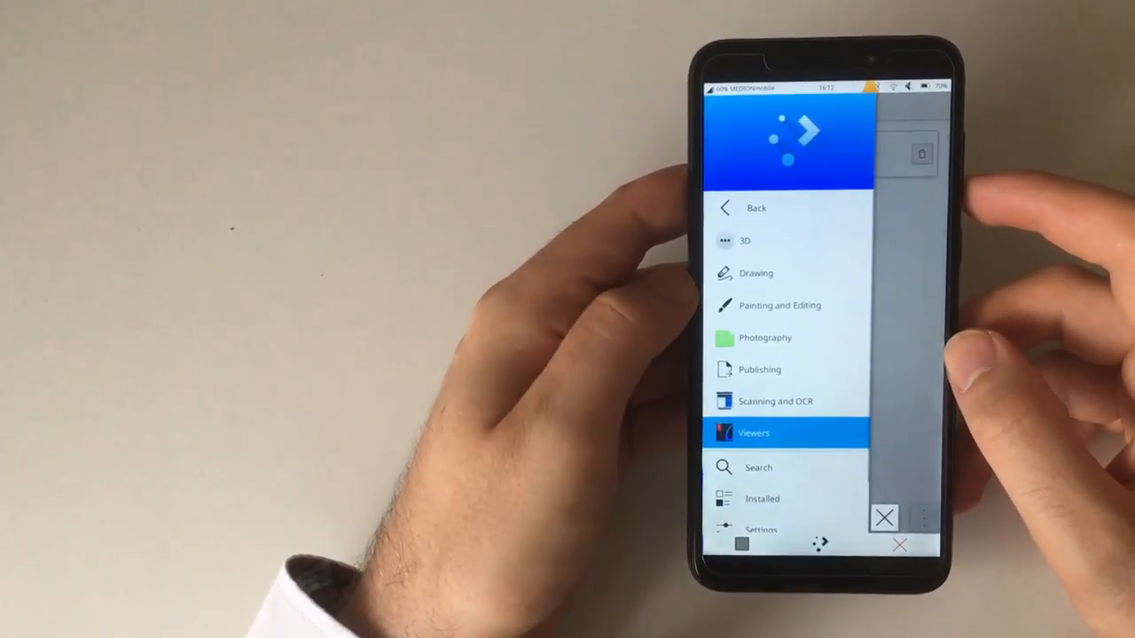
left_click(753, 433)
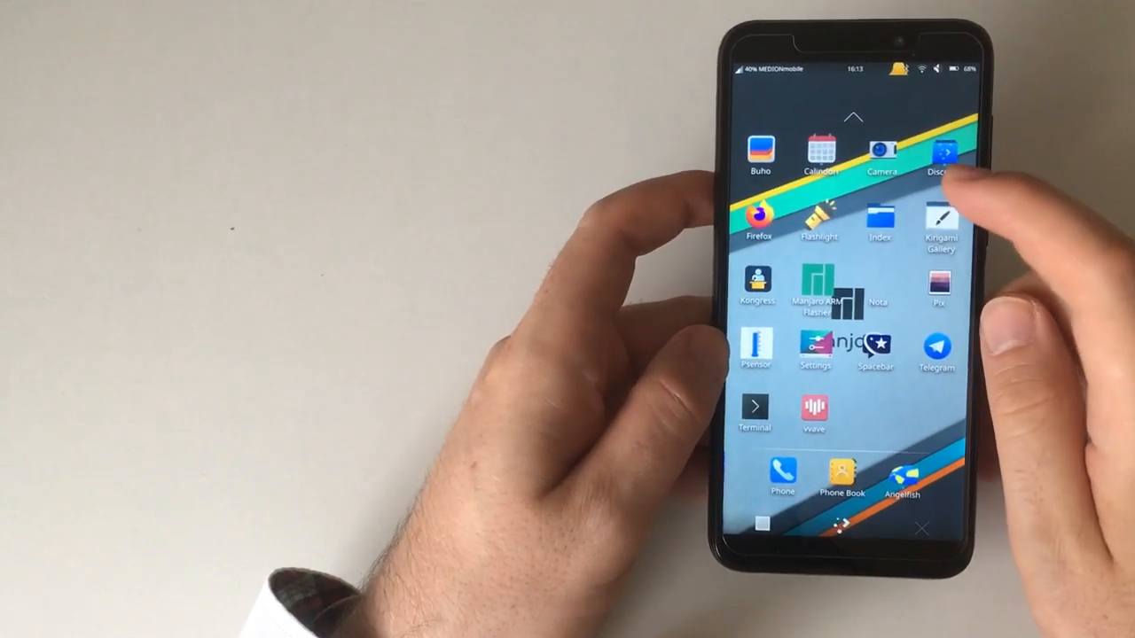
Launch Index and scroll the root filesystem folders like bin, boot, etc and home.
left_click(880, 221)
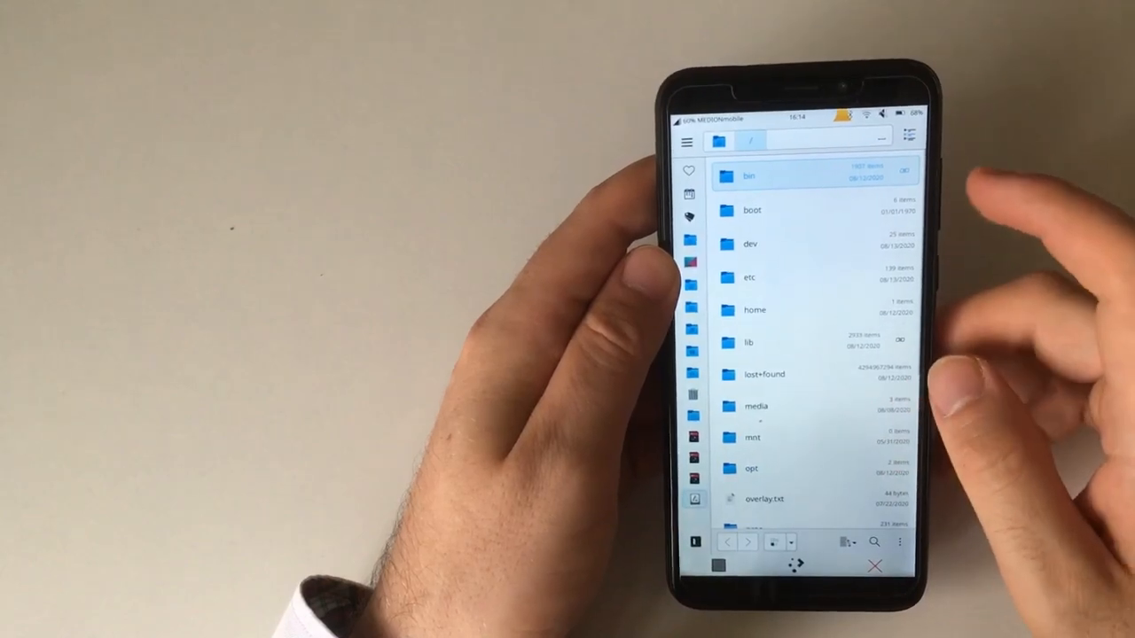
scroll("down", 3)
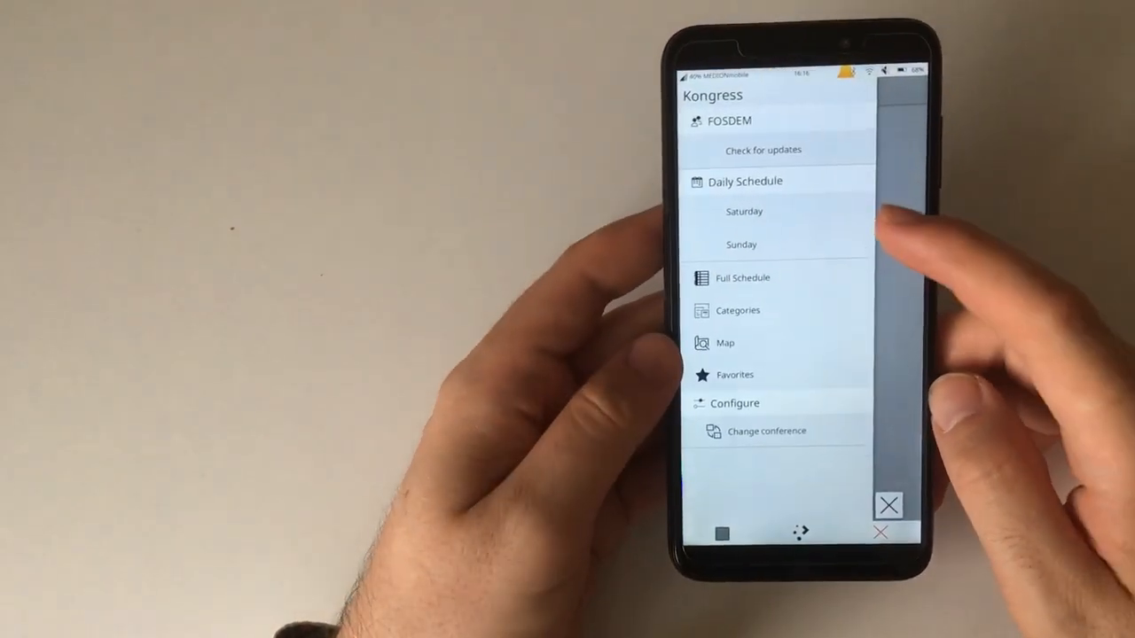
Show Kongress's FOSDEM menu with daily schedule, full schedule, categories, map and favorites.
left_click(744, 211)
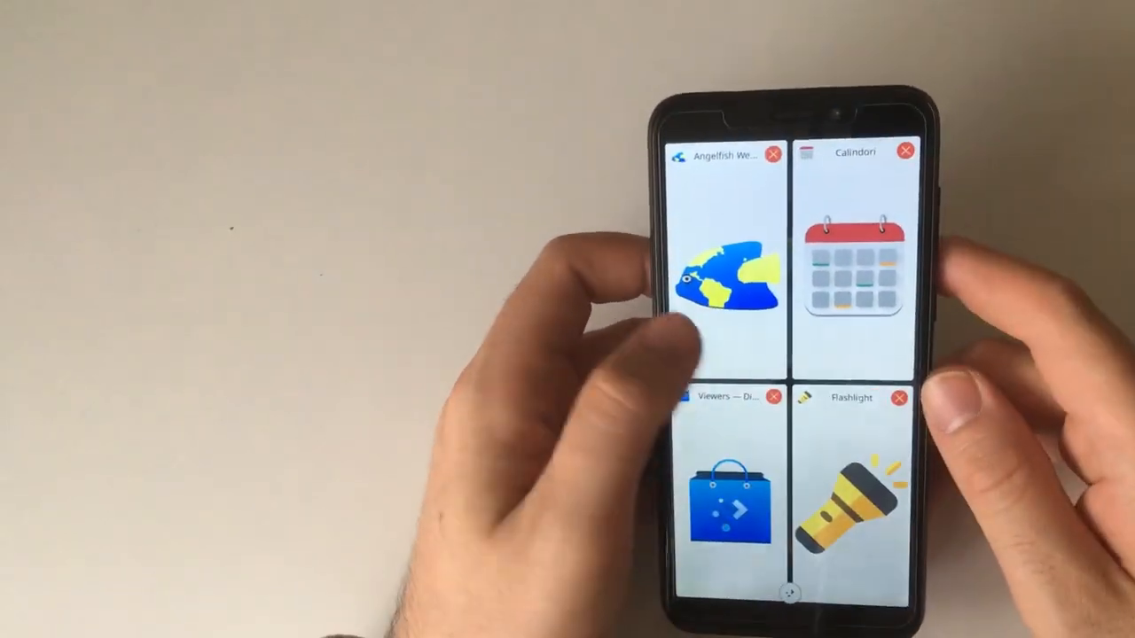
Leave the task switcher for the home screen and launch Nota from the app grid.
left_click(727, 497)
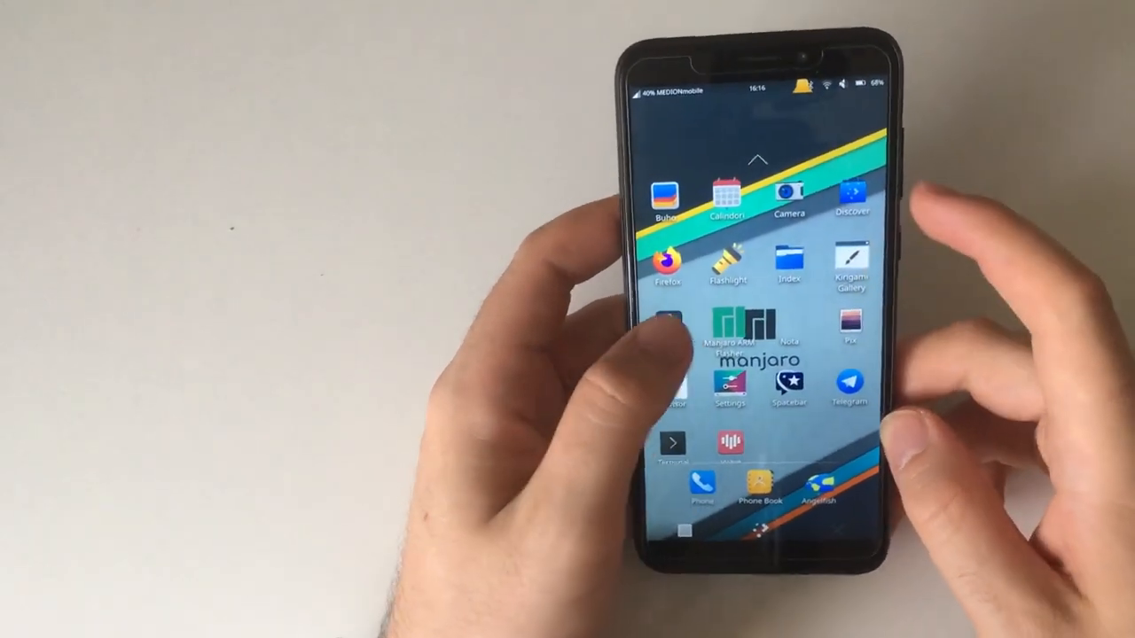
left_click(727, 337)
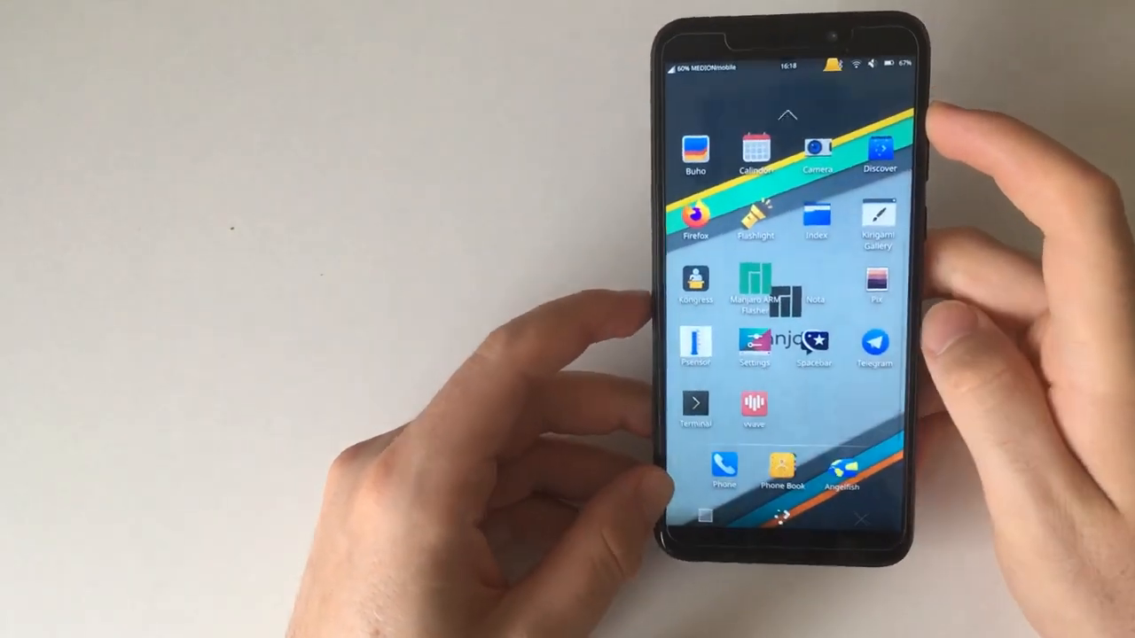
left_click(695, 346)
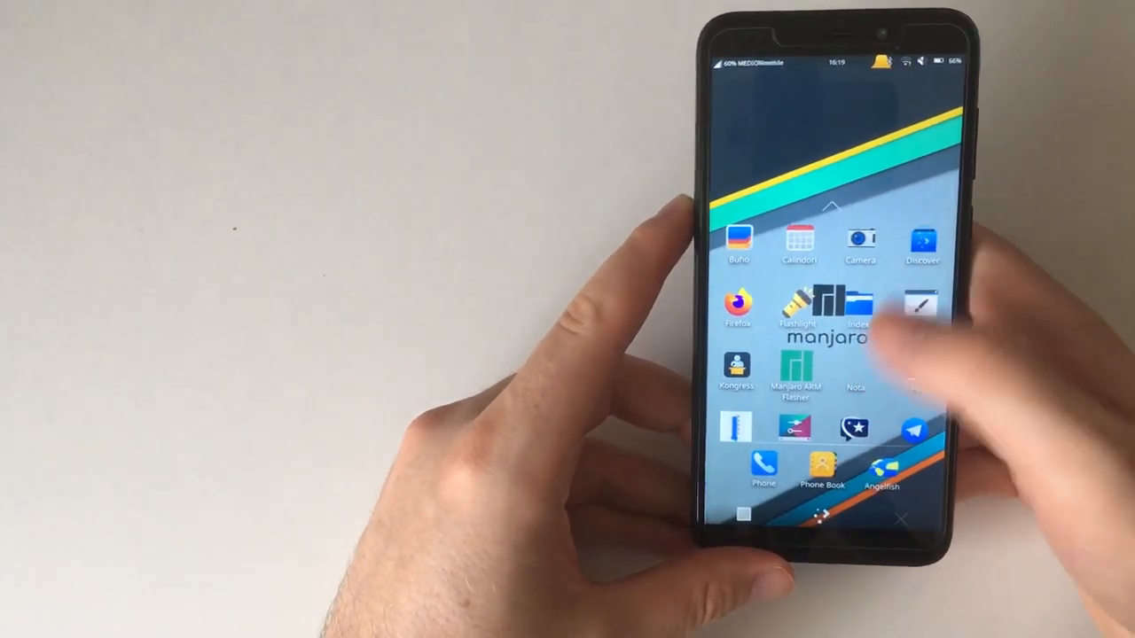
Launch Settings and show the Appearance page with the font slider and Air theme selected.
scroll("up", 3)
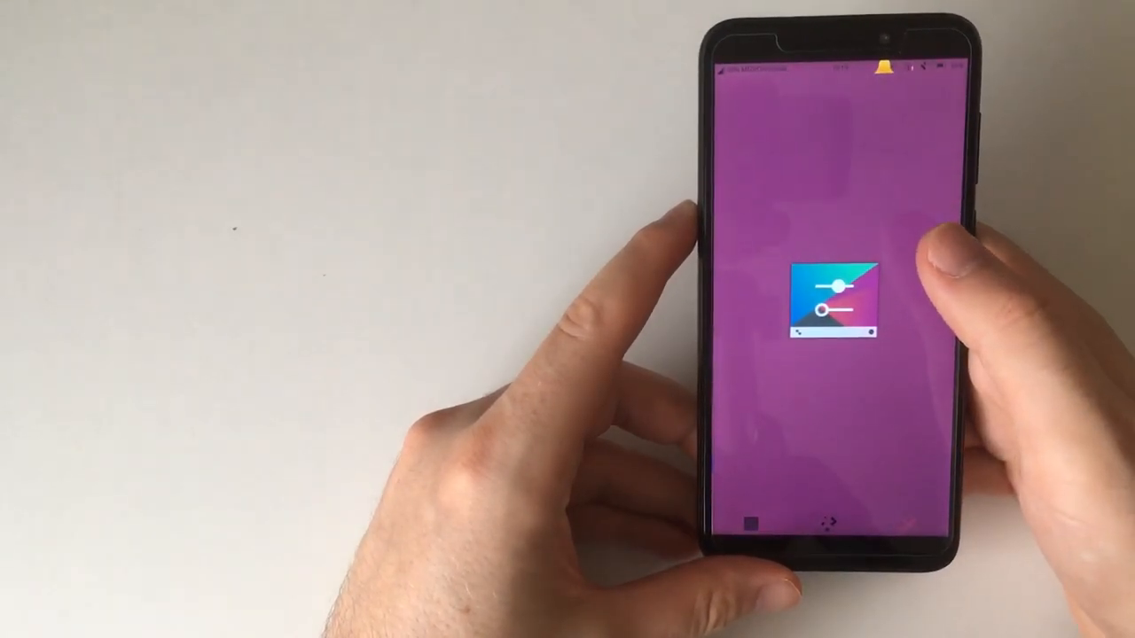
left_click(833, 305)
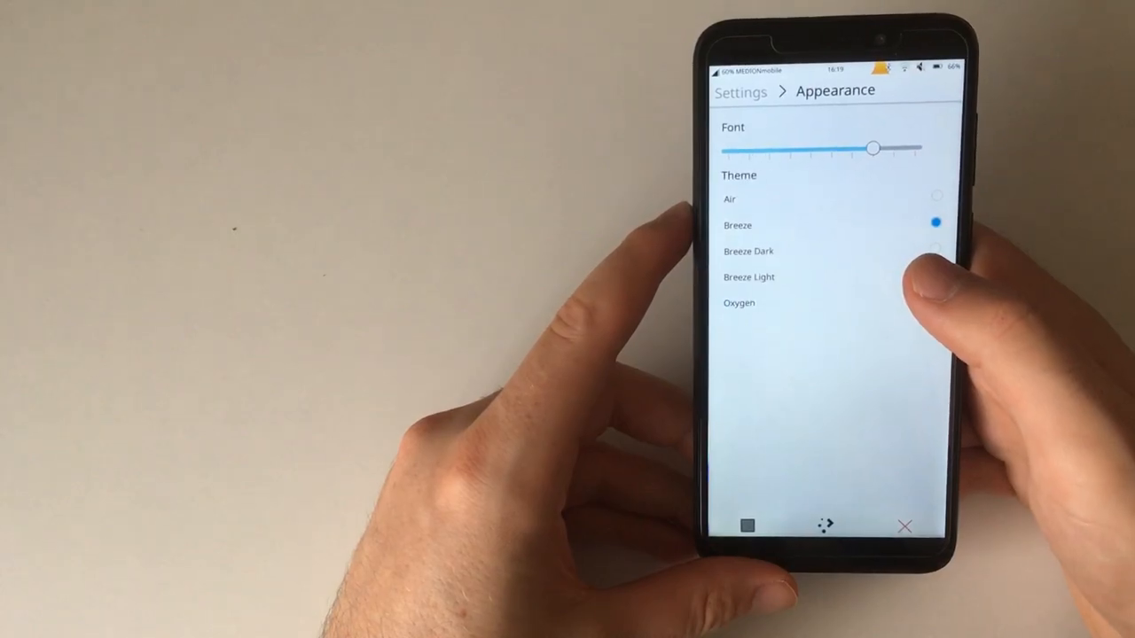
left_click(936, 195)
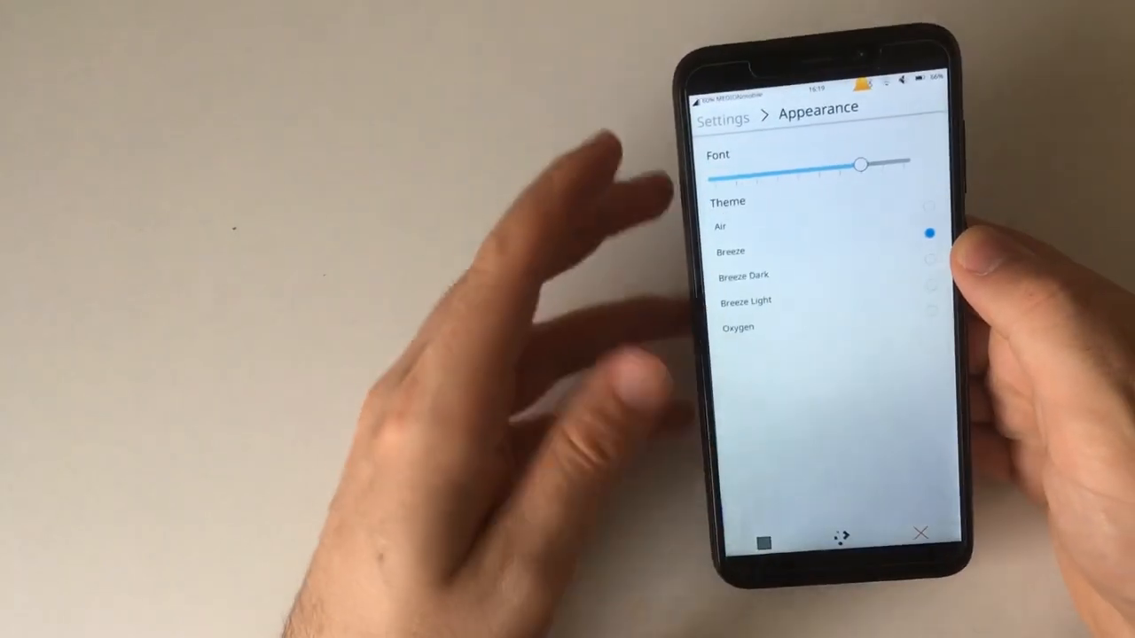